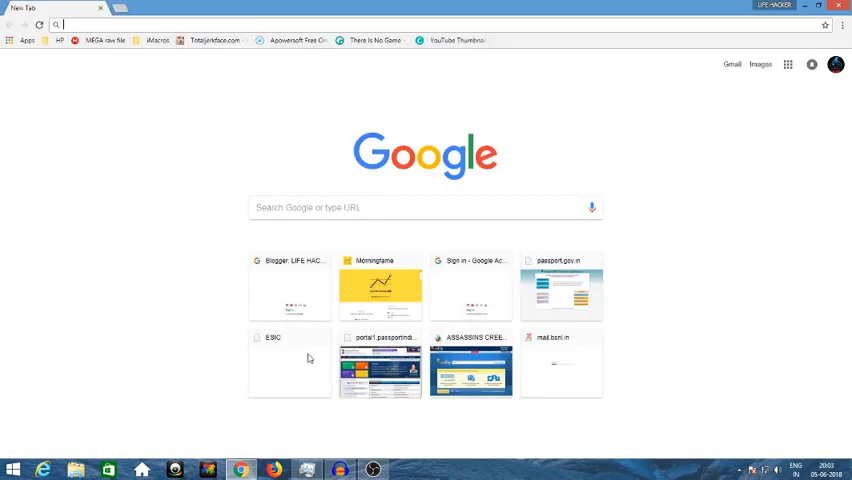
pyautogui.moveTo(360, 228)
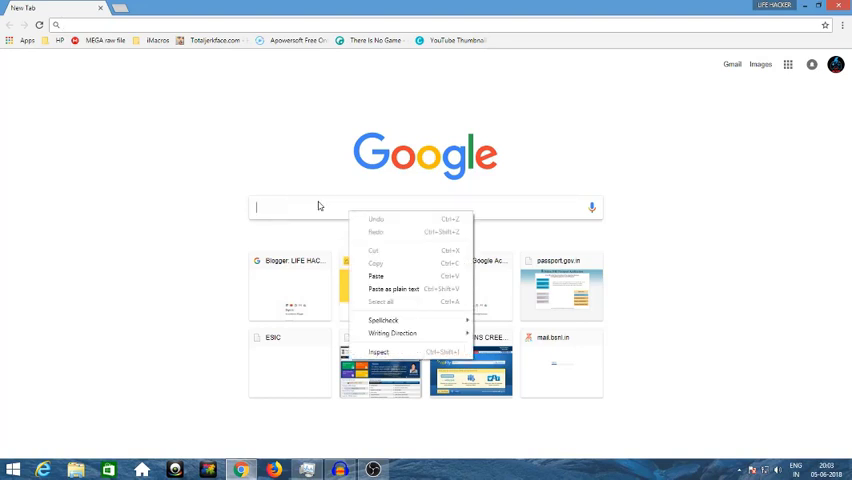
pyautogui.moveTo(376, 276)
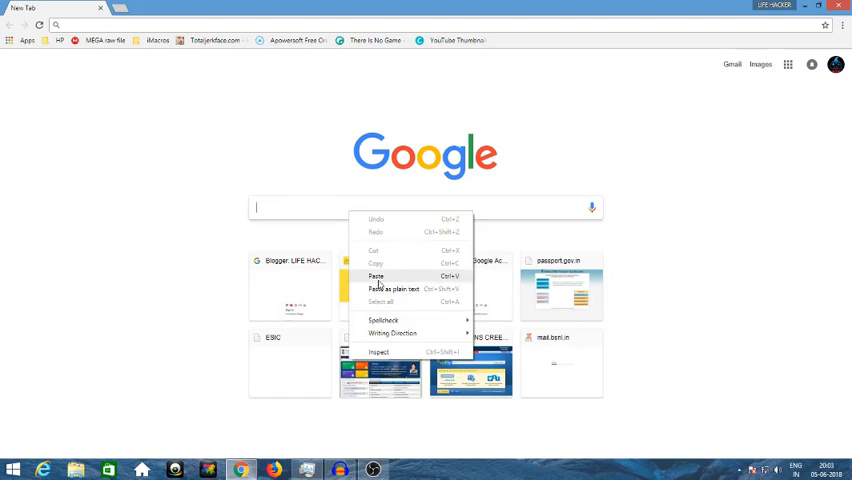
# Open the pasted 4shared link to the 'Farcry fixed crack' folder and browse its ten files.
pyautogui.click(376, 276)
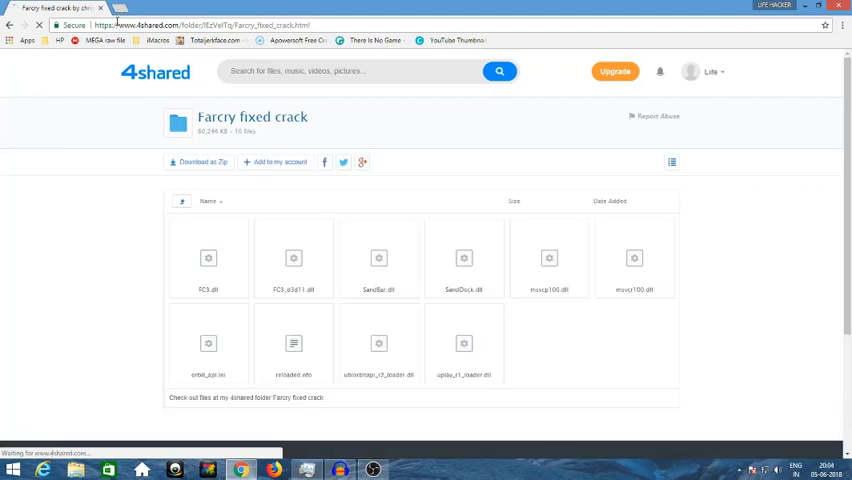
pyautogui.scroll(-3)
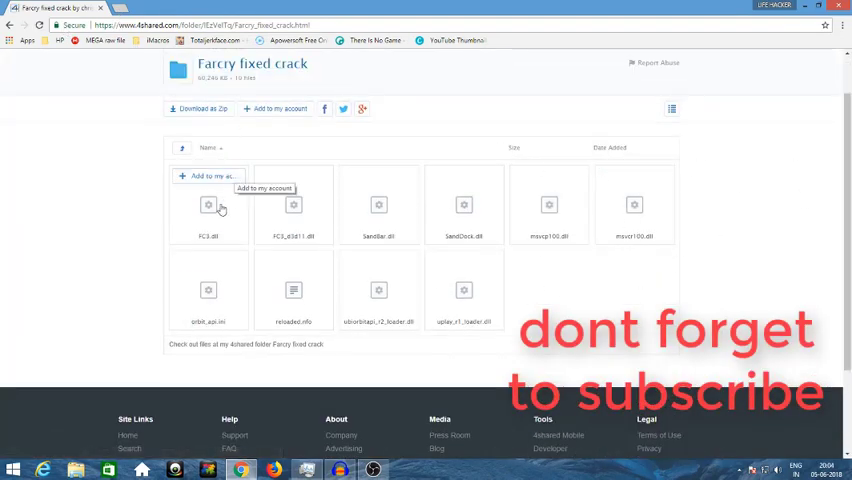
pyautogui.scroll(3)
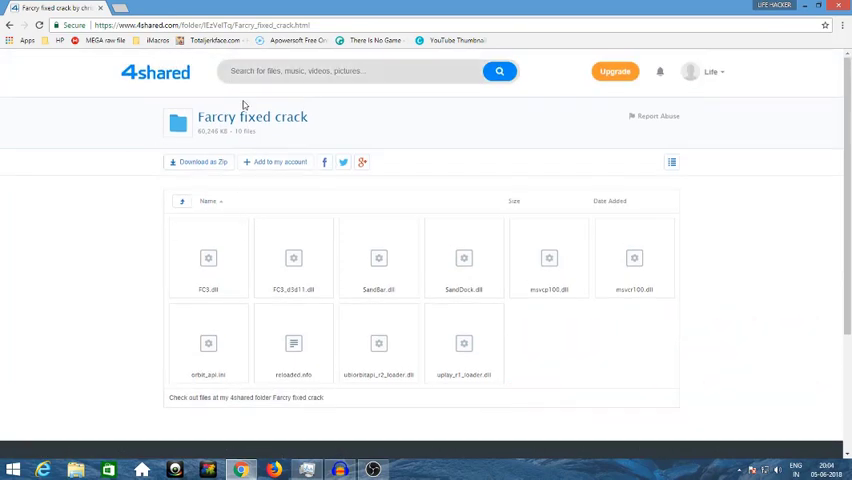
pyautogui.moveTo(695, 262)
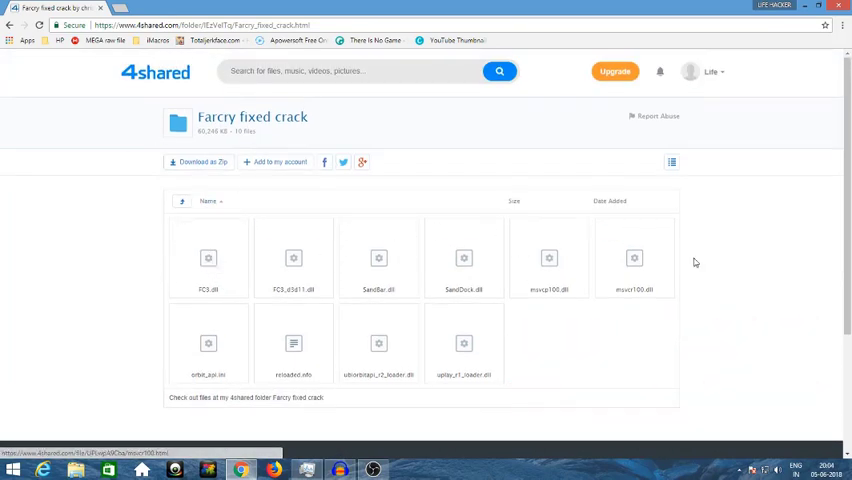
pyautogui.moveTo(557, 327)
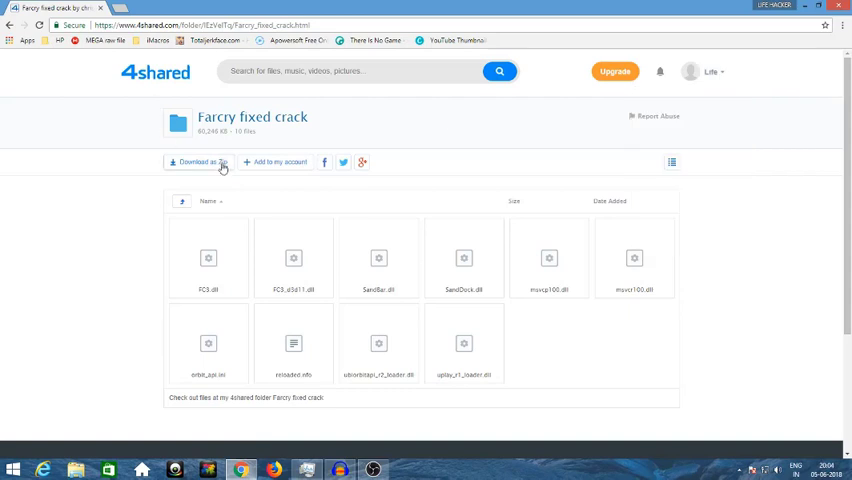
pyautogui.moveTo(130, 158)
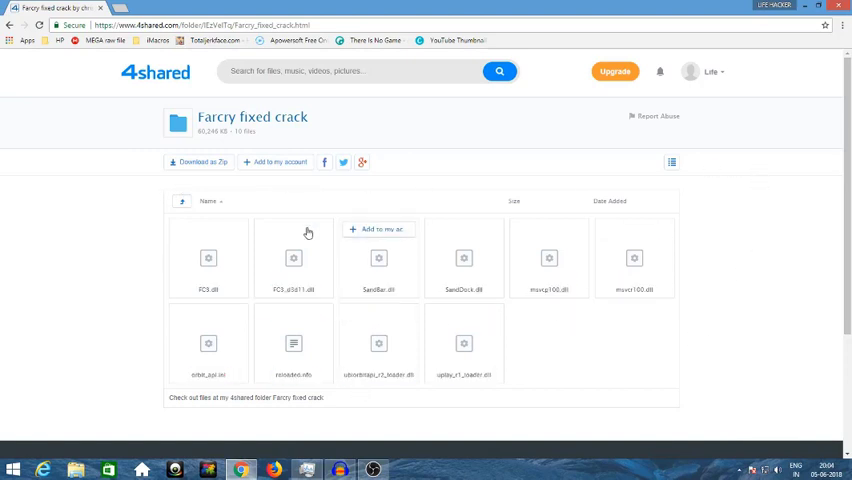
pyautogui.moveTo(223, 162)
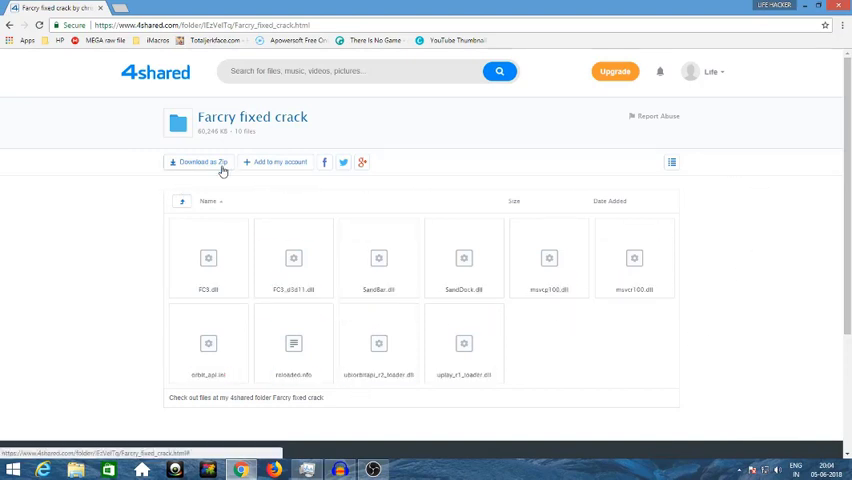
# Download the whole folder as a zip named 'Farcry fixed crack' with UTF-8 encoding.
pyautogui.click(196, 162)
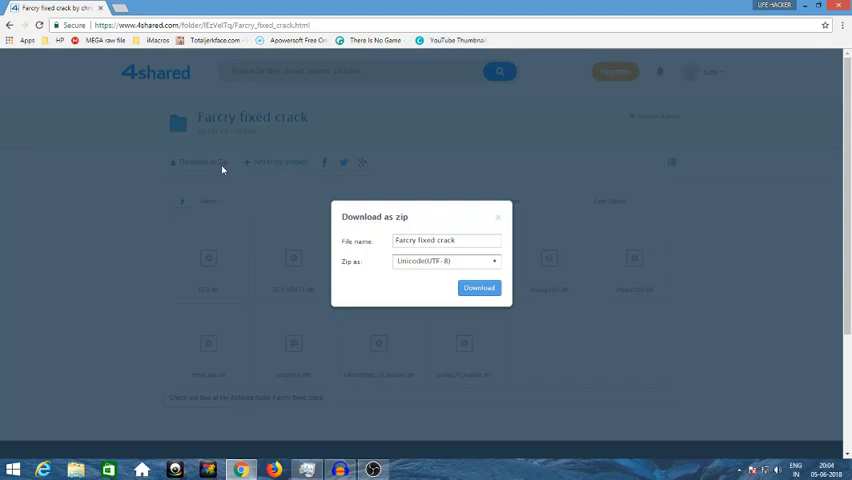
pyautogui.moveTo(383, 241)
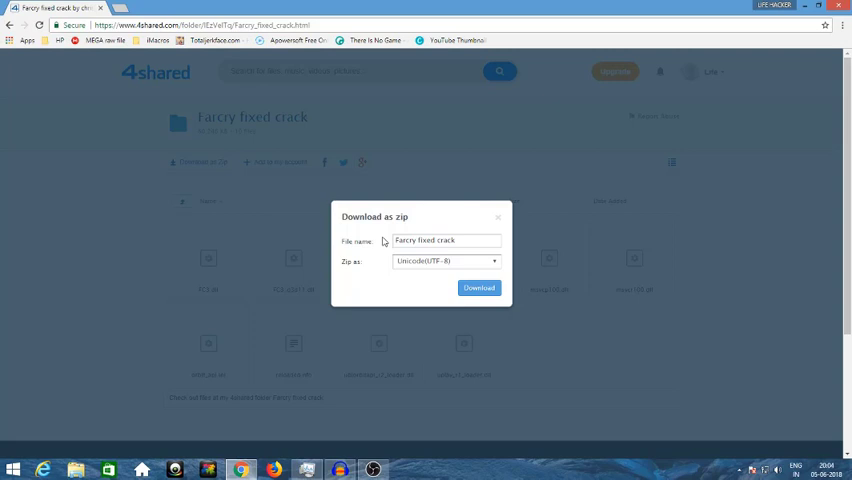
pyautogui.moveTo(484, 217)
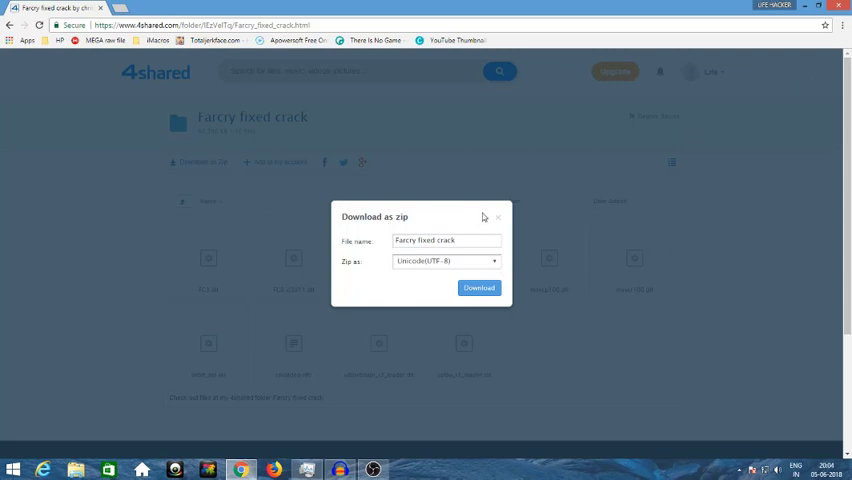
pyautogui.moveTo(416, 221)
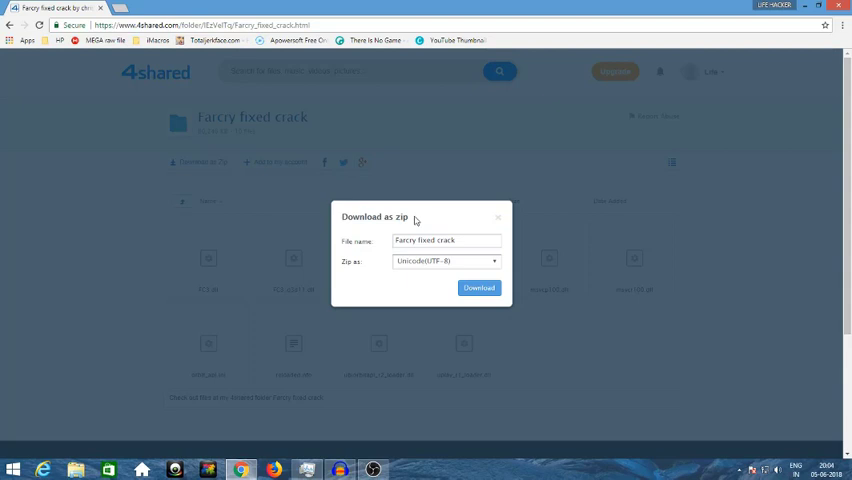
pyautogui.moveTo(474, 277)
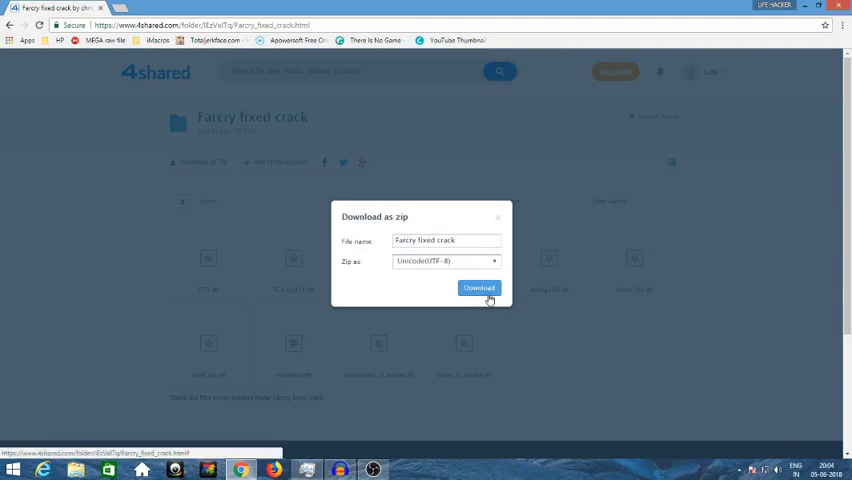
pyautogui.click(478, 289)
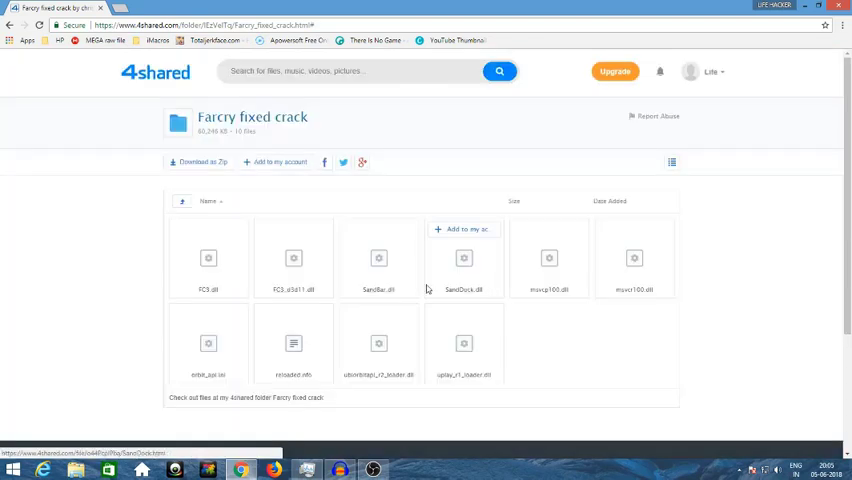
# Dismiss the Background task notice about preparing the zip.
pyautogui.click(462, 229)
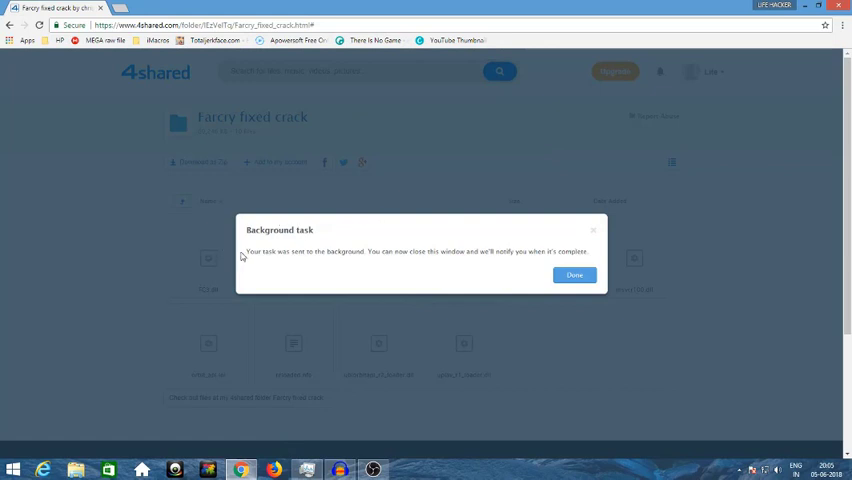
pyautogui.moveTo(245, 252); pyautogui.dragTo(490, 252)
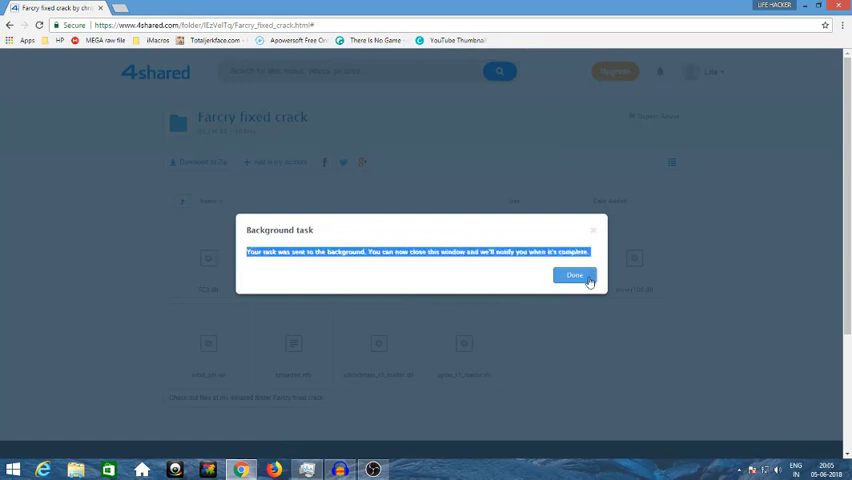
pyautogui.click(574, 275)
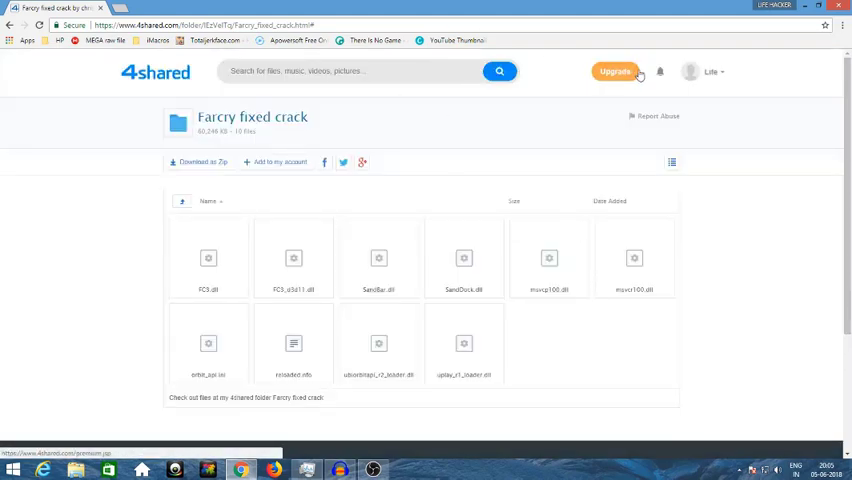
pyautogui.moveTo(660, 66)
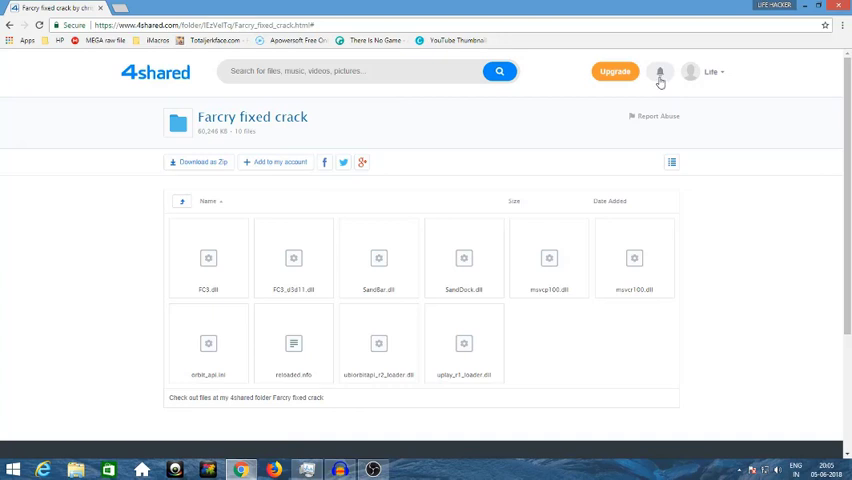
# Open the ready zip archive's download page and start its FREE DOWNLOAD.
pyautogui.click(659, 71)
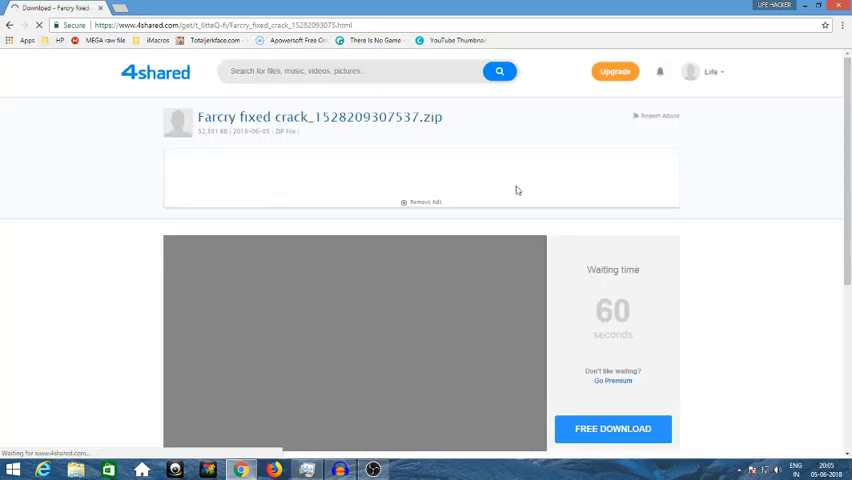
pyautogui.scroll(-3)
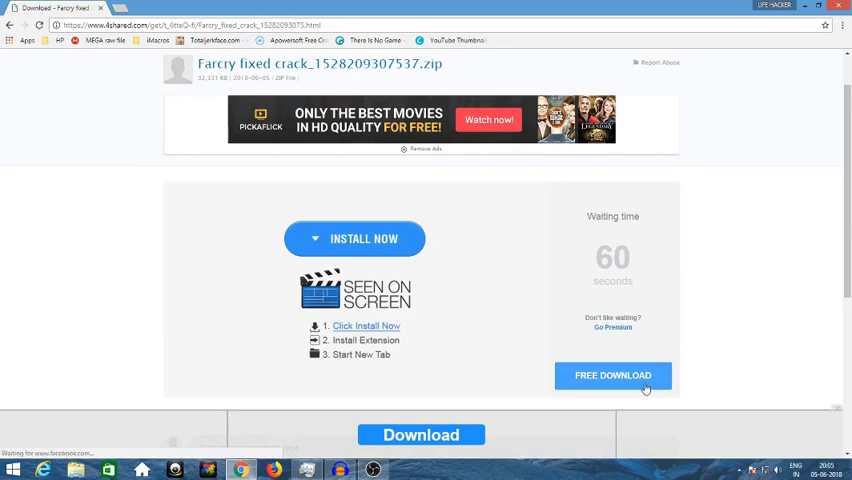
pyautogui.click(612, 375)
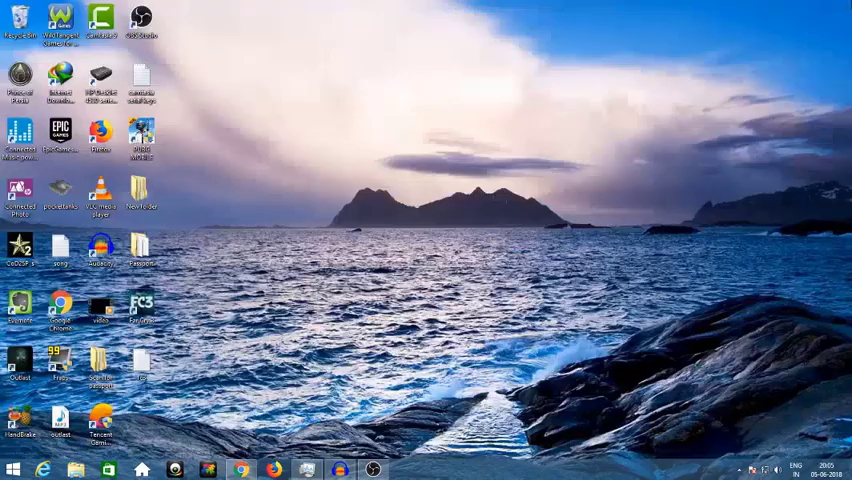
# Open the Far Cry crack archive from Downloads\Compressed and enter the 'Farcry fixed crack' folder.
pyautogui.click(75, 468)
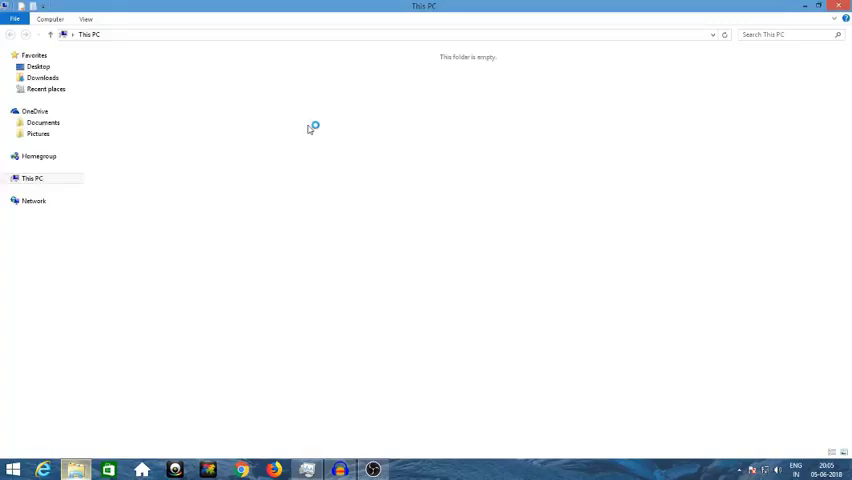
pyautogui.click(42, 78)
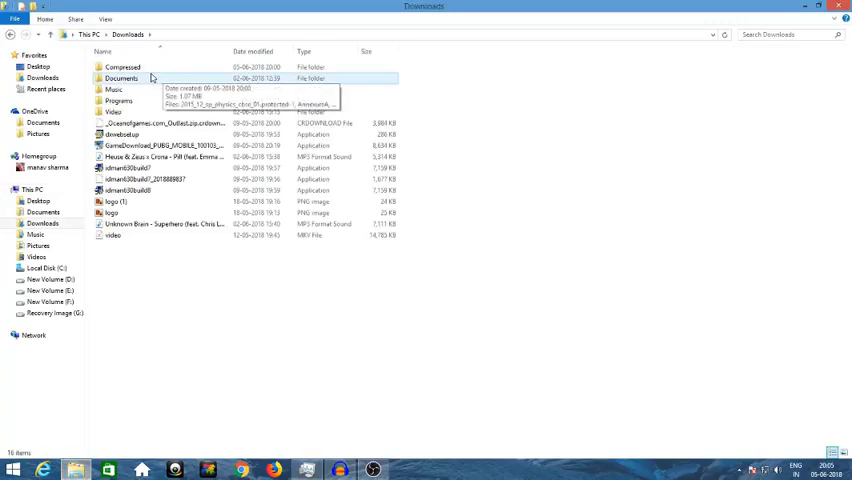
pyautogui.doubleClick(122, 67)
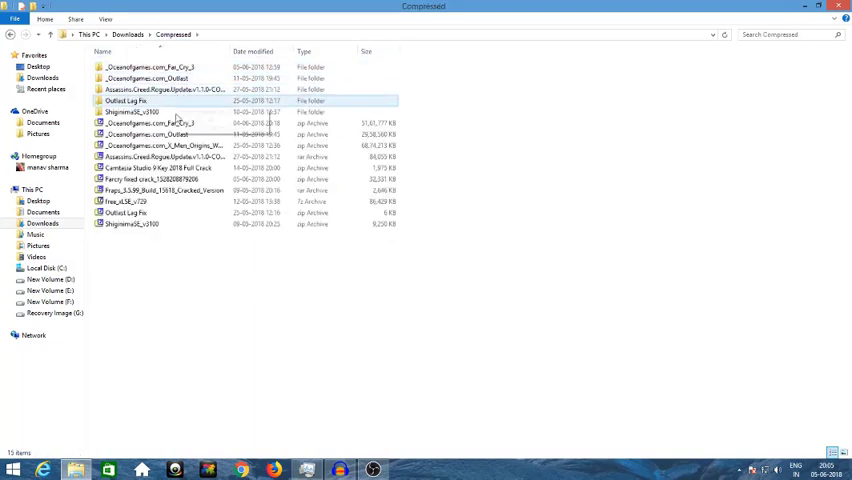
pyautogui.click(150, 122)
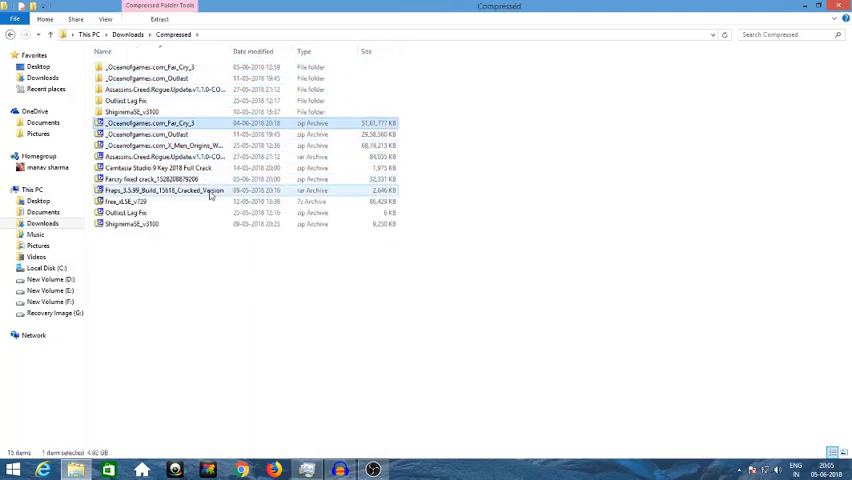
pyautogui.rightClick(165, 179)
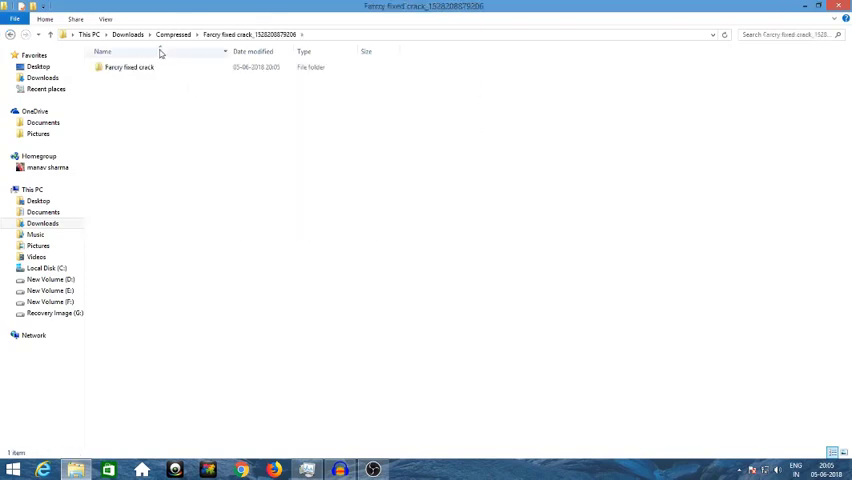
pyautogui.click(128, 67)
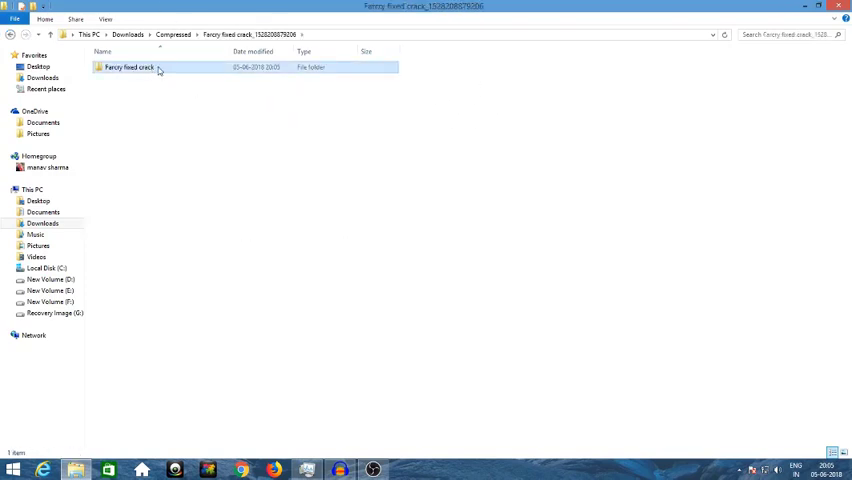
pyautogui.doubleClick(130, 67)
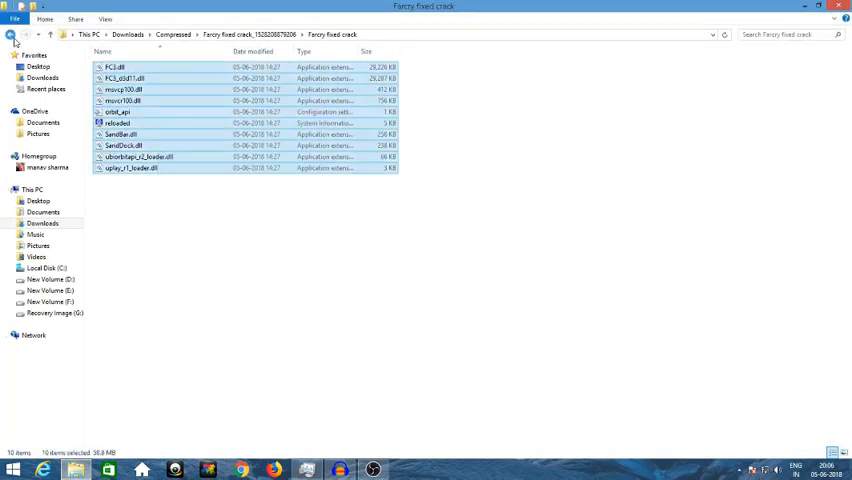
# Navigate to the F:\Far Cry 3\bin folder.
pyautogui.click(10, 34)
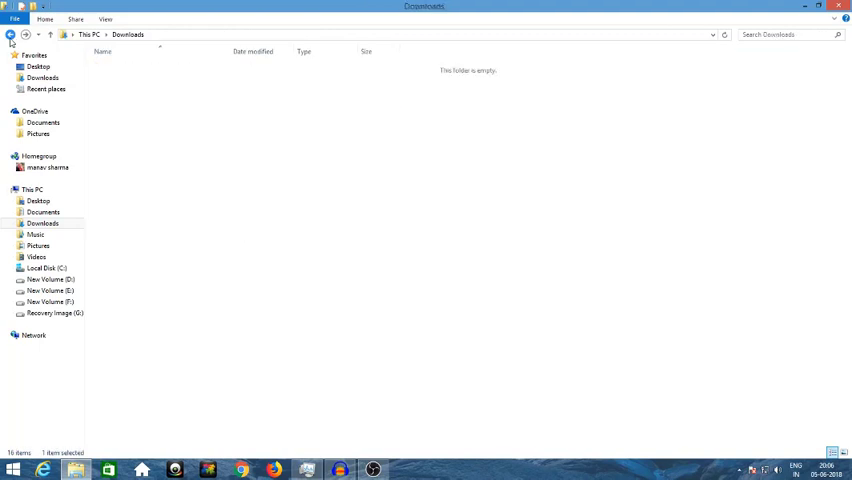
pyautogui.click(10, 35)
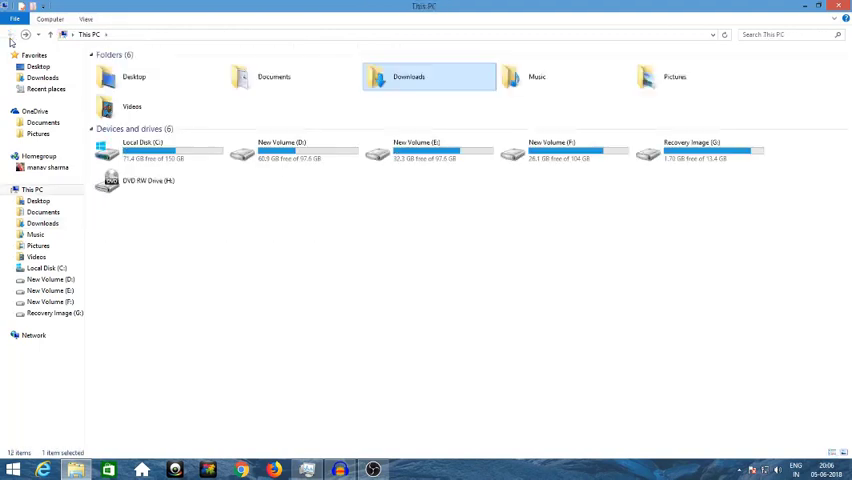
pyautogui.click(428, 152)
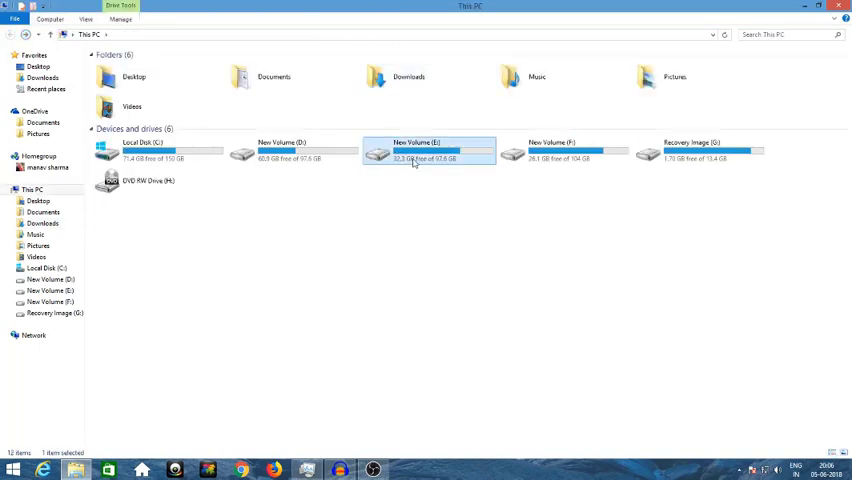
pyautogui.doubleClick(428, 152)
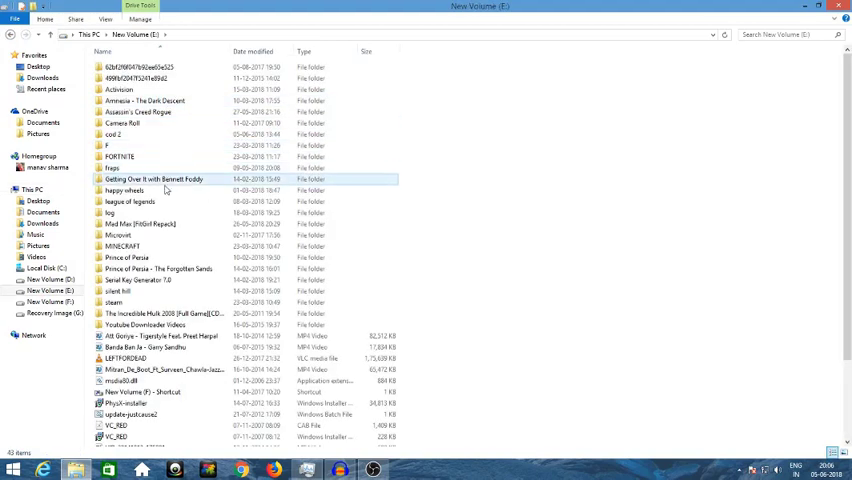
pyautogui.click(145, 324)
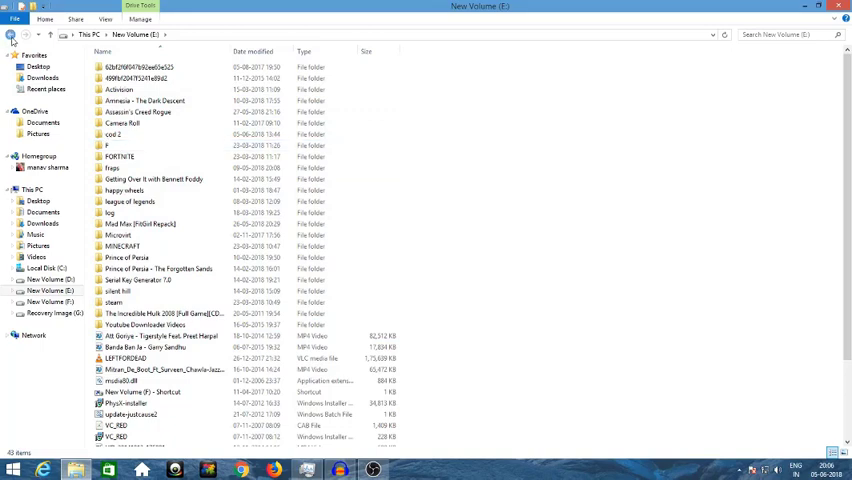
pyautogui.click(45, 302)
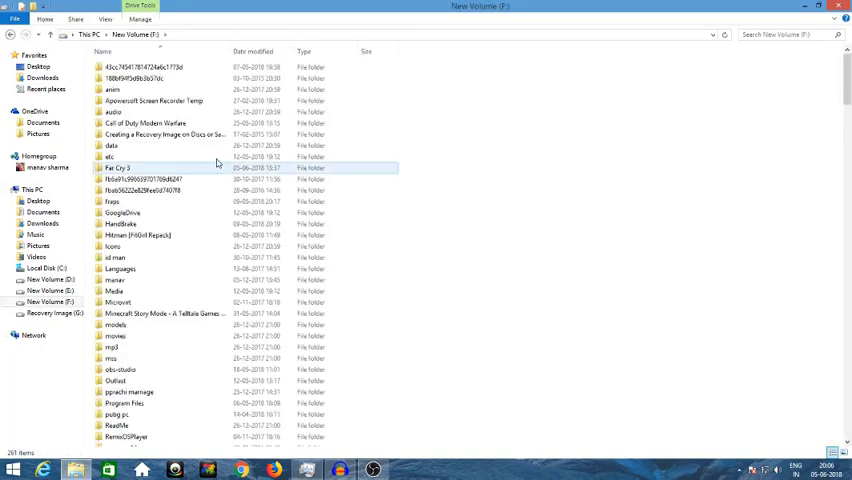
pyautogui.doubleClick(115, 167)
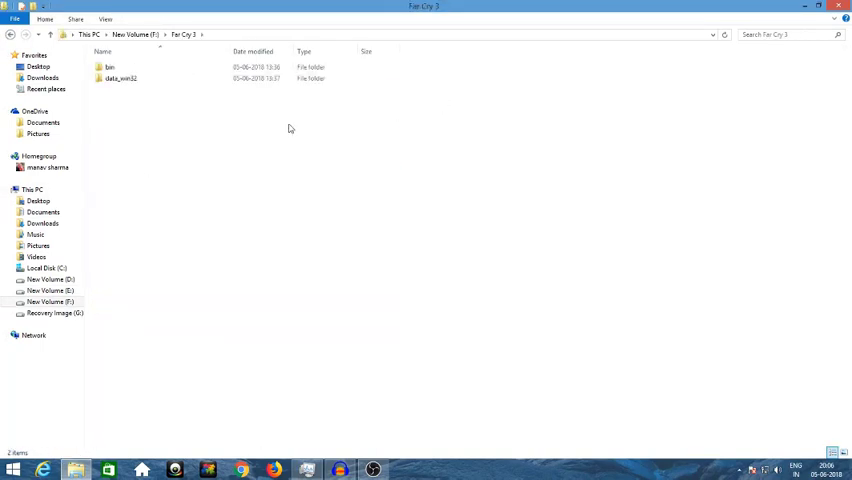
pyautogui.doubleClick(109, 67)
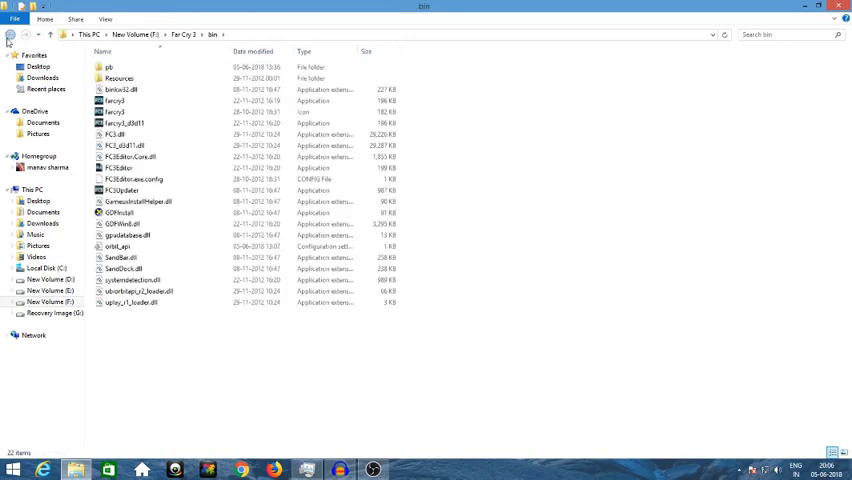
# Paste the crack files into bin, replacing the existing same-named files.
pyautogui.click(122, 90)
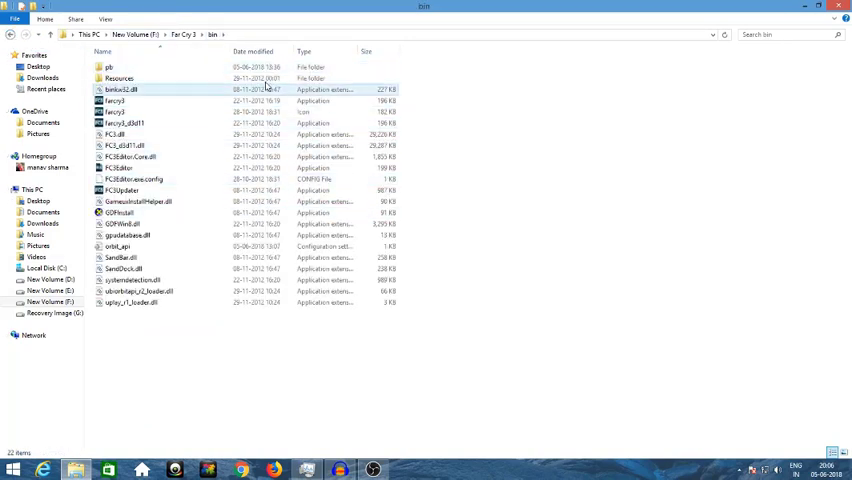
pyautogui.rightClick(560, 240)
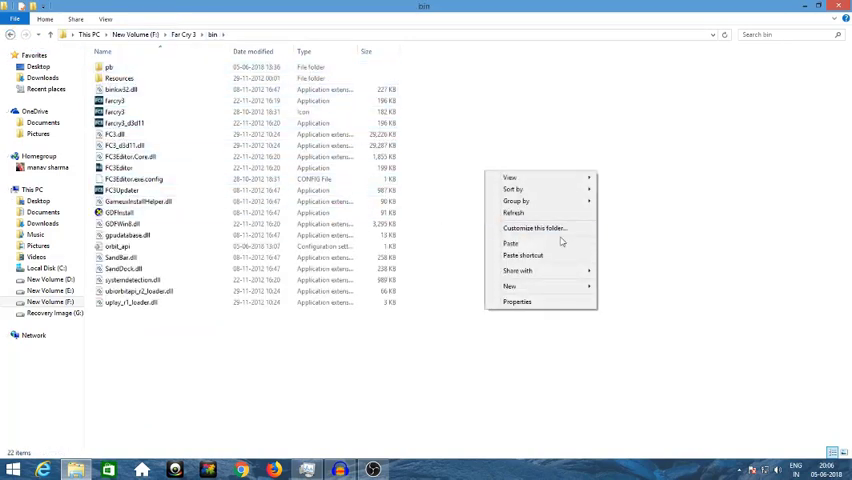
pyautogui.click(510, 242)
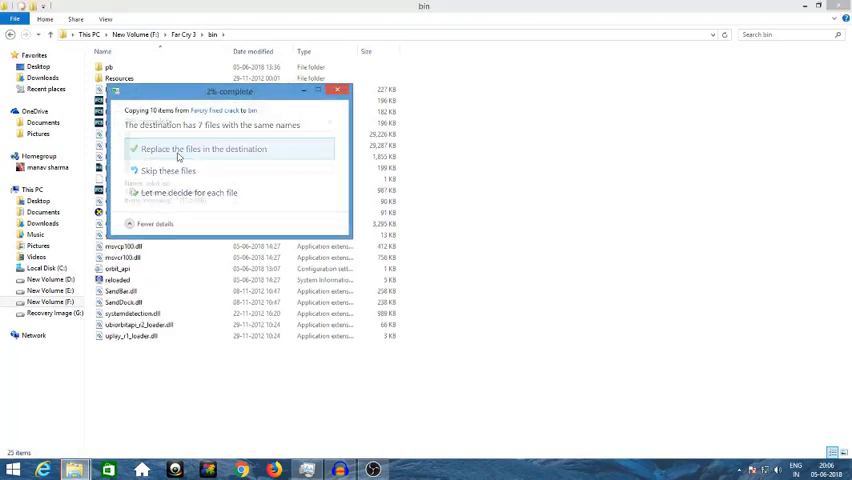
pyautogui.click(202, 148)
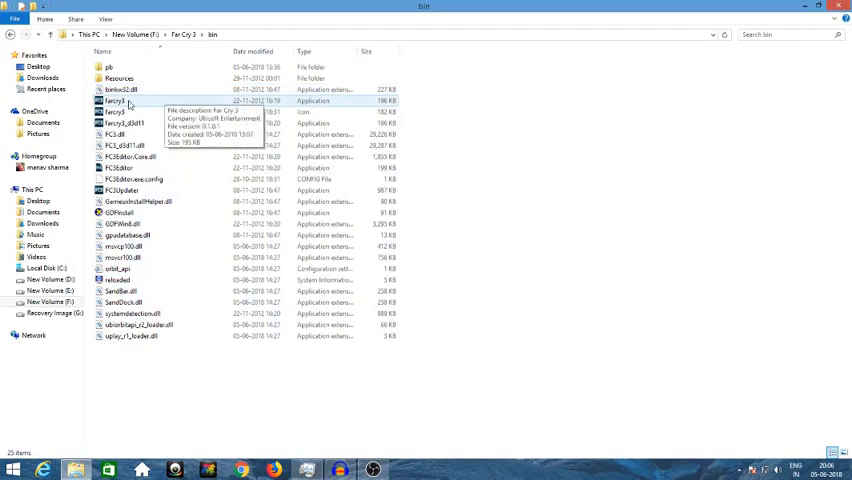
# Launch farcry3.exe from the bin folder.
pyautogui.doubleClick(116, 100)
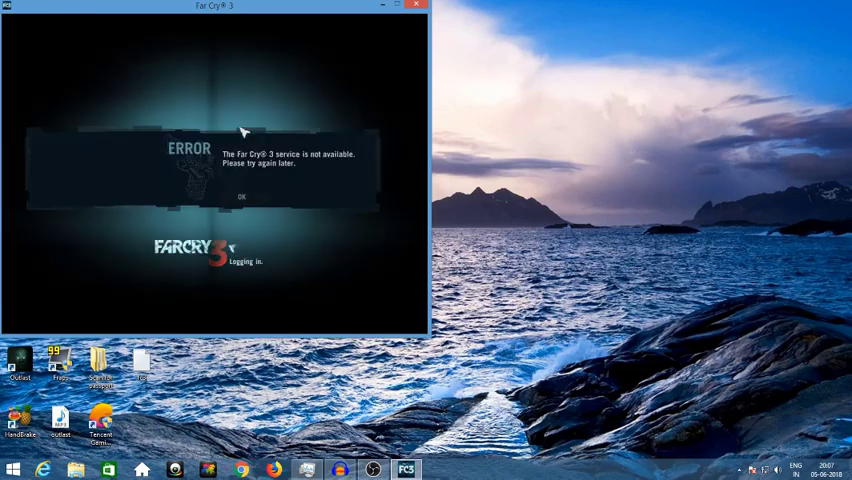
# Dismiss the service-unavailable error and start the STORY campaign.
pyautogui.click(241, 196)
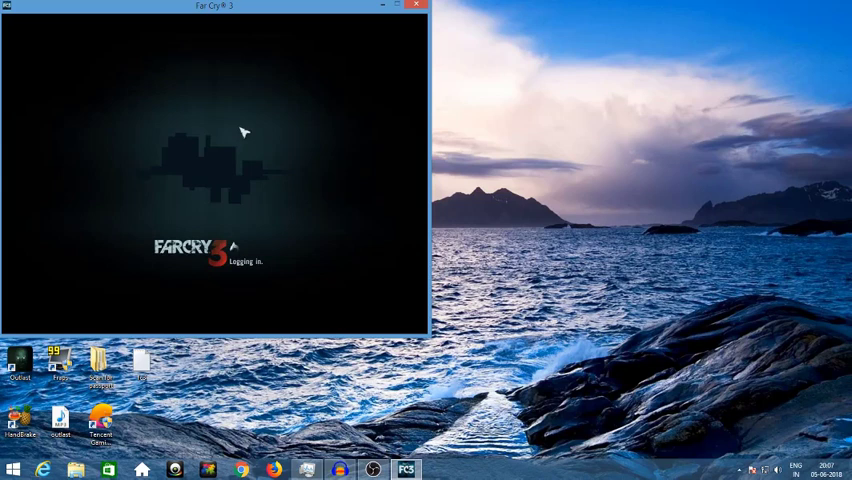
pyautogui.moveTo(156, 253)
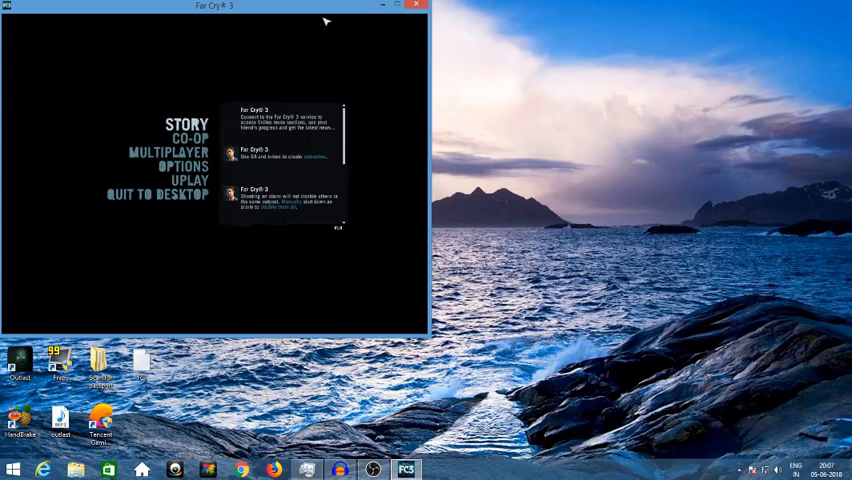
pyautogui.click(183, 124)
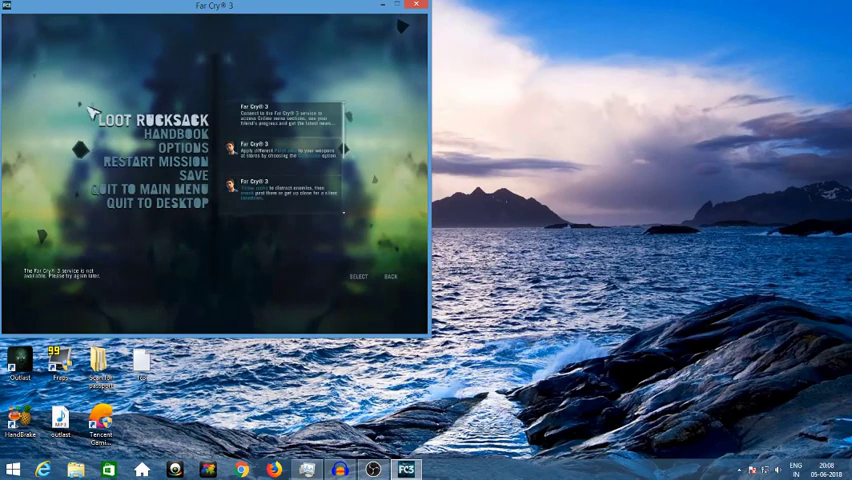
pyautogui.click(148, 202)
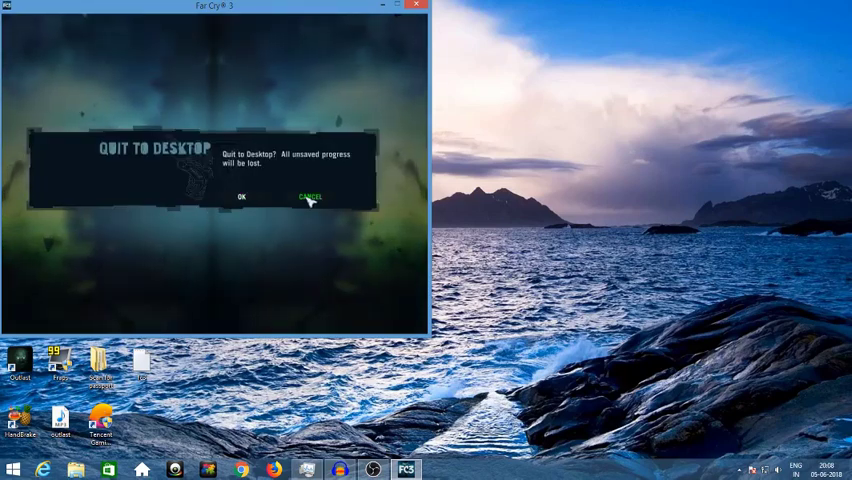
pyautogui.click(308, 195)
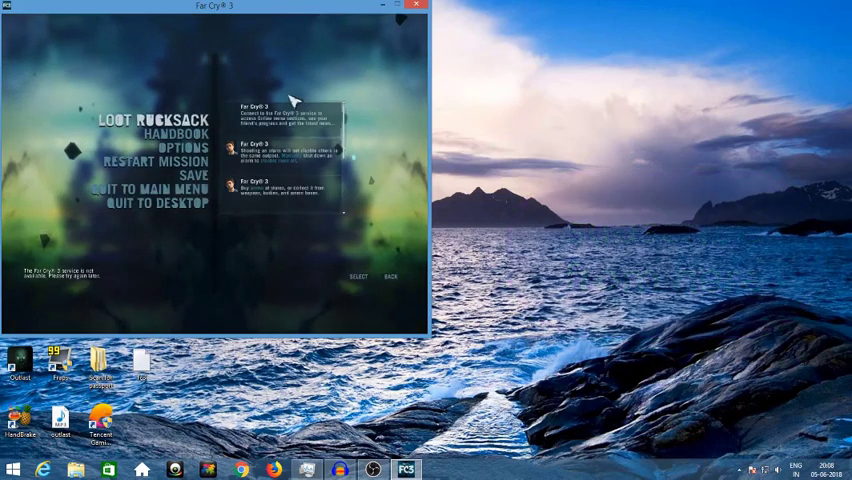
pyautogui.moveTo(357, 250)
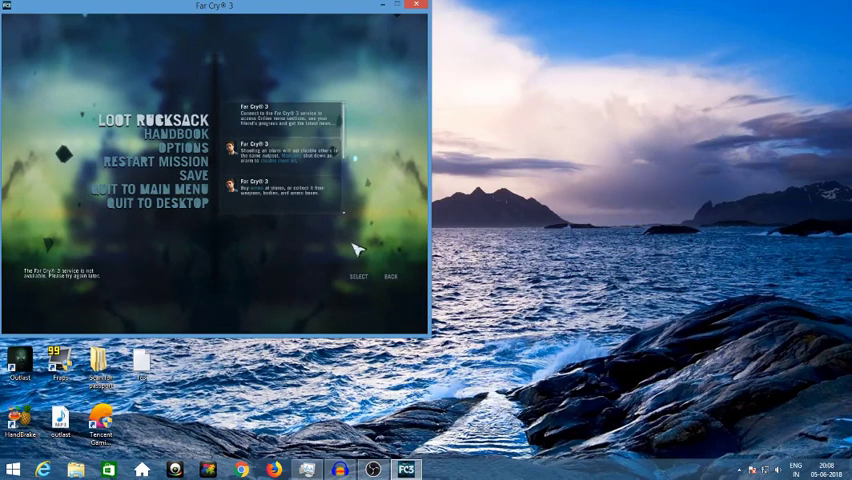